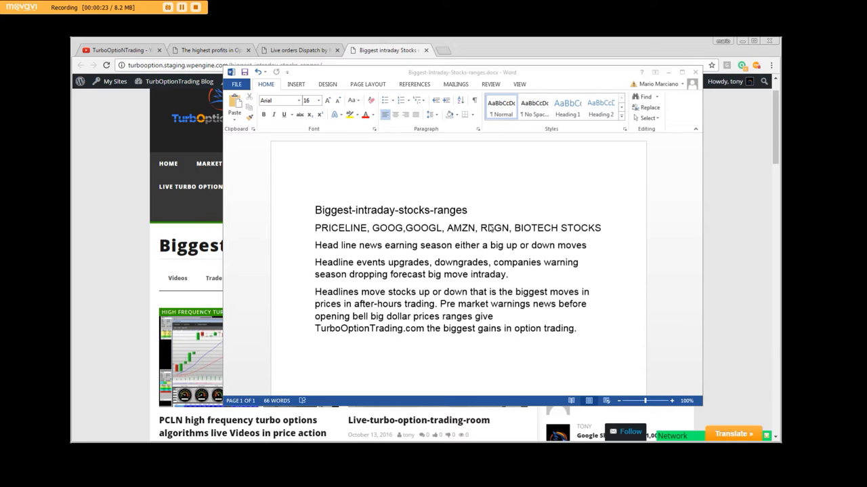
pyautogui.moveTo(427, 250)
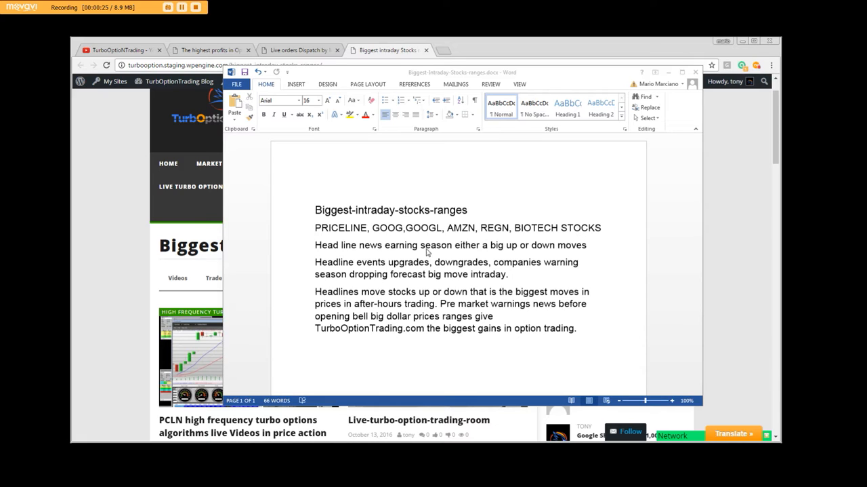
pyautogui.moveTo(498, 260)
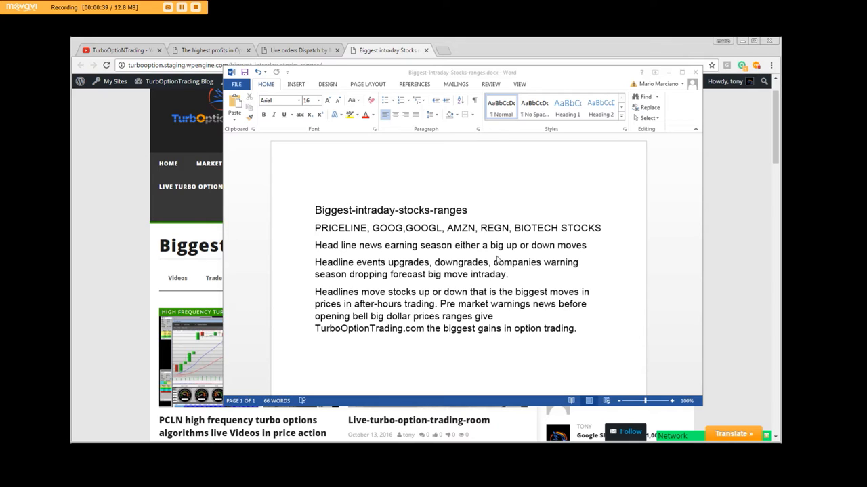
pyautogui.moveTo(350, 277)
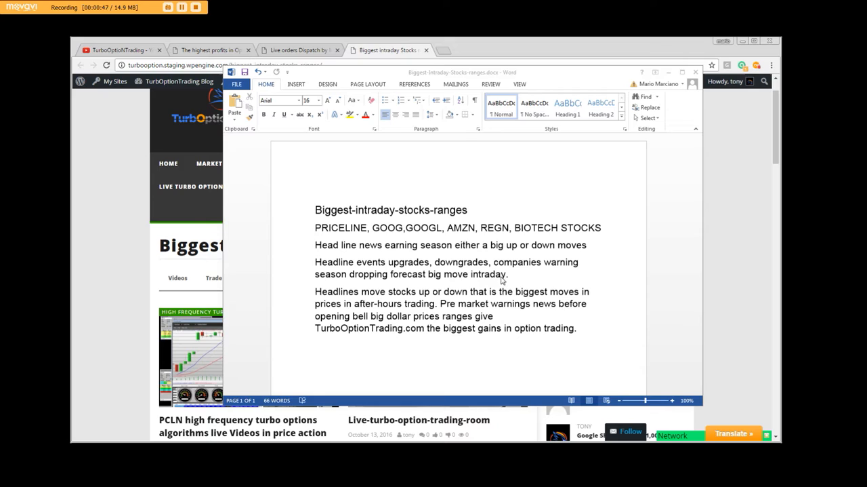
pyautogui.moveTo(518, 278)
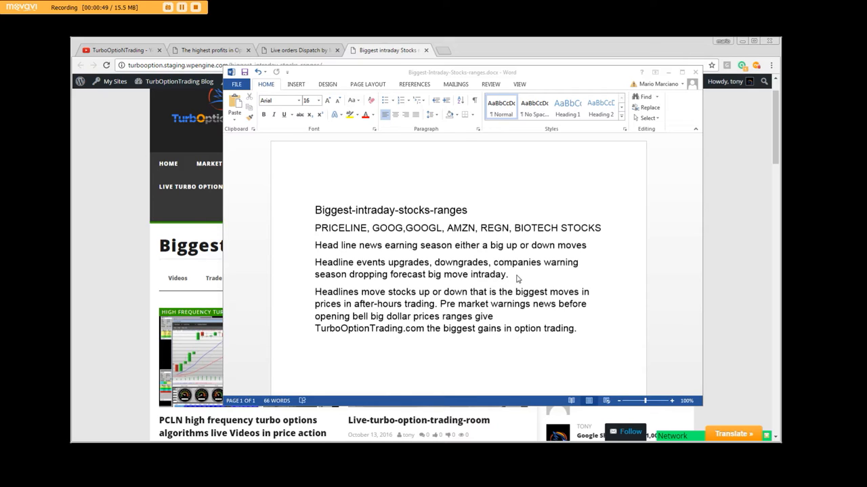
pyautogui.moveTo(520, 275)
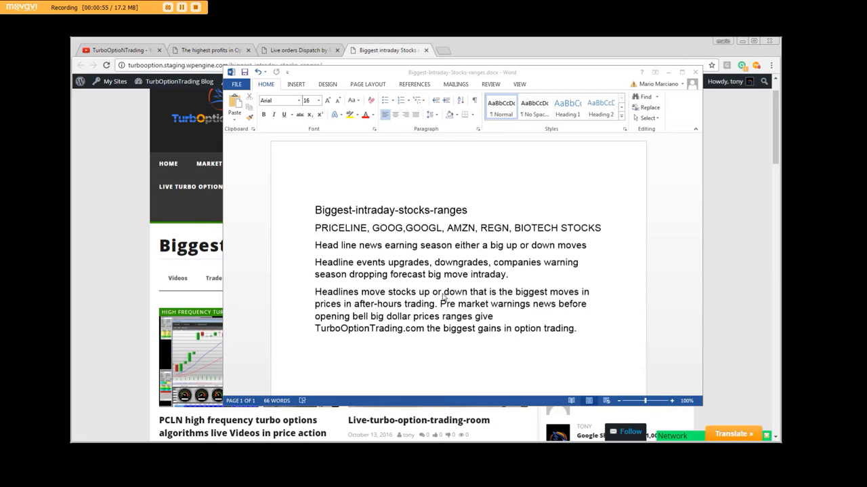
pyautogui.moveTo(602, 306)
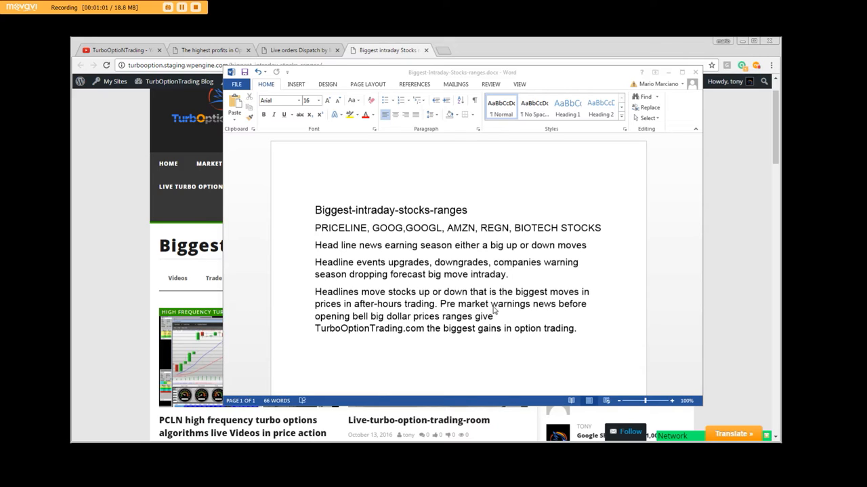
pyautogui.moveTo(323, 316)
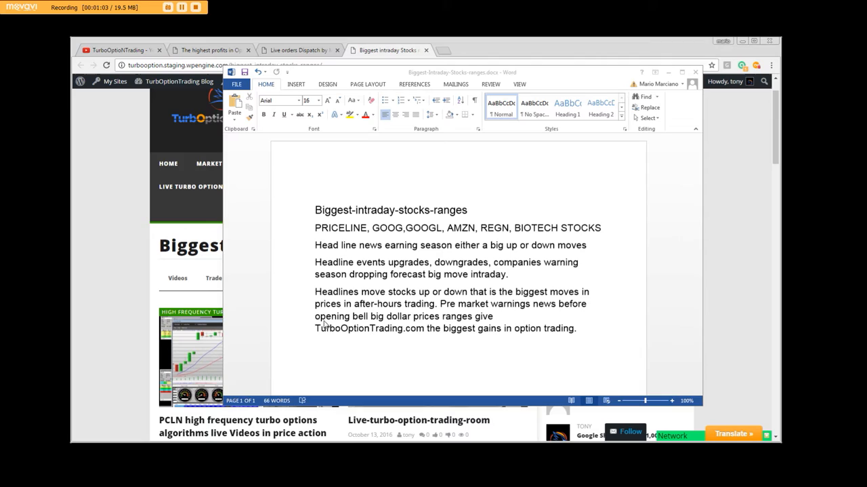
pyautogui.moveTo(471, 316)
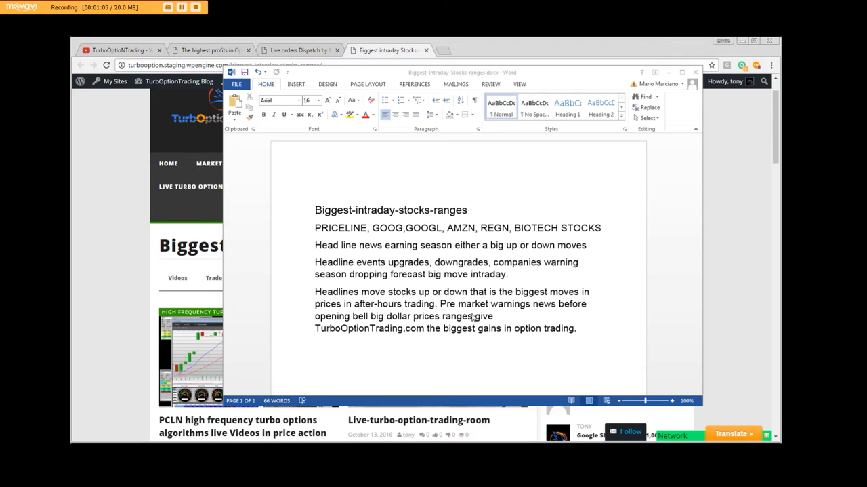
pyautogui.moveTo(363, 339)
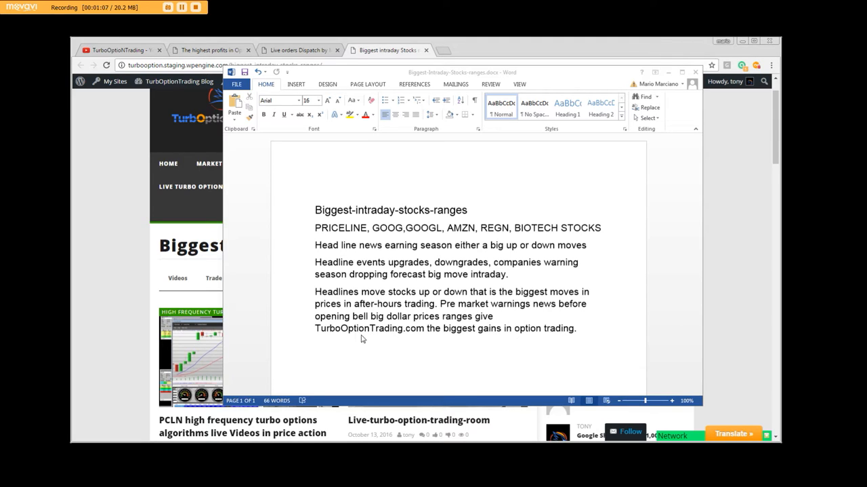
pyautogui.moveTo(466, 334)
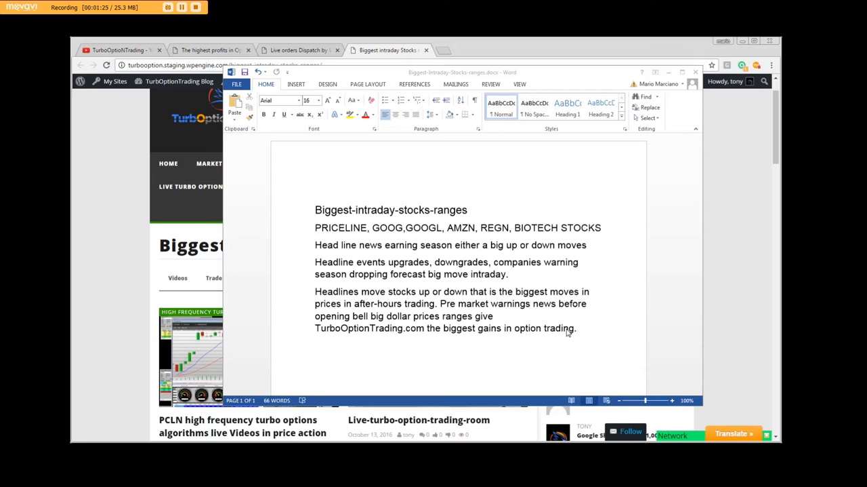
pyautogui.moveTo(379, 233)
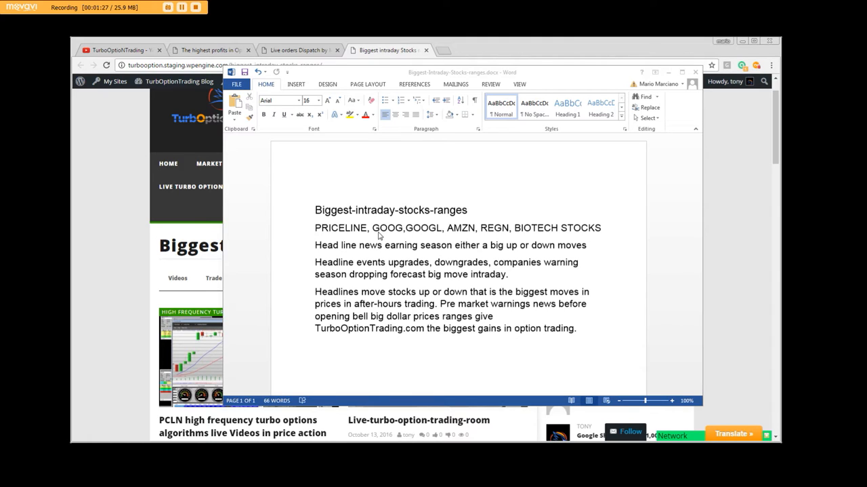
pyautogui.moveTo(348, 230)
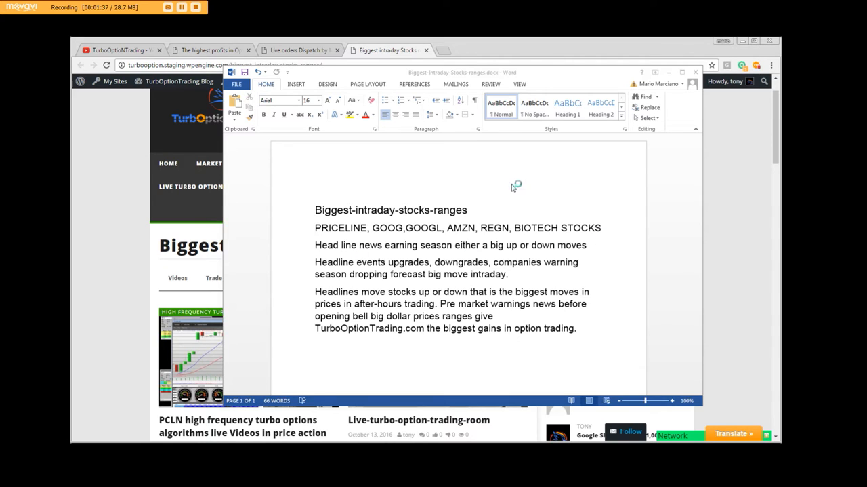
pyautogui.moveTo(499, 236)
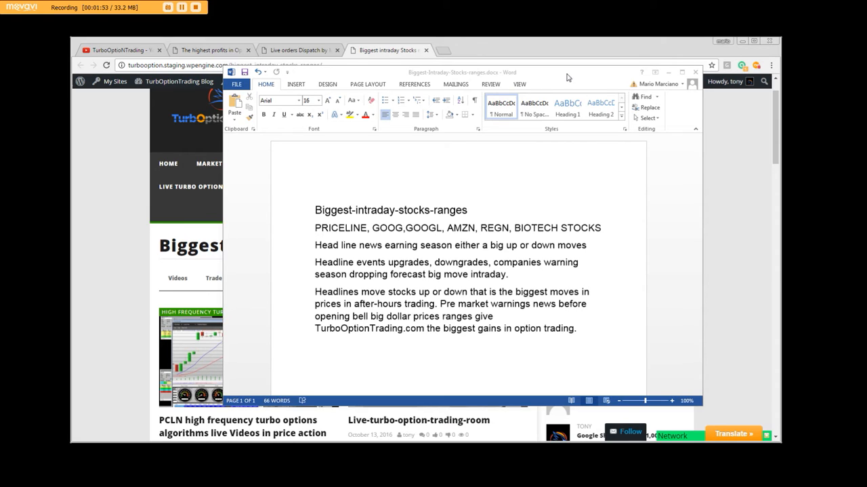
pyautogui.moveTo(416, 209)
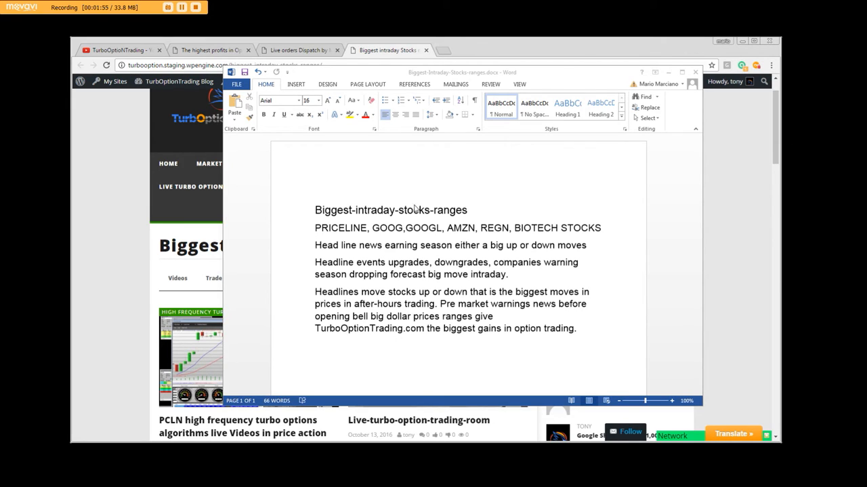